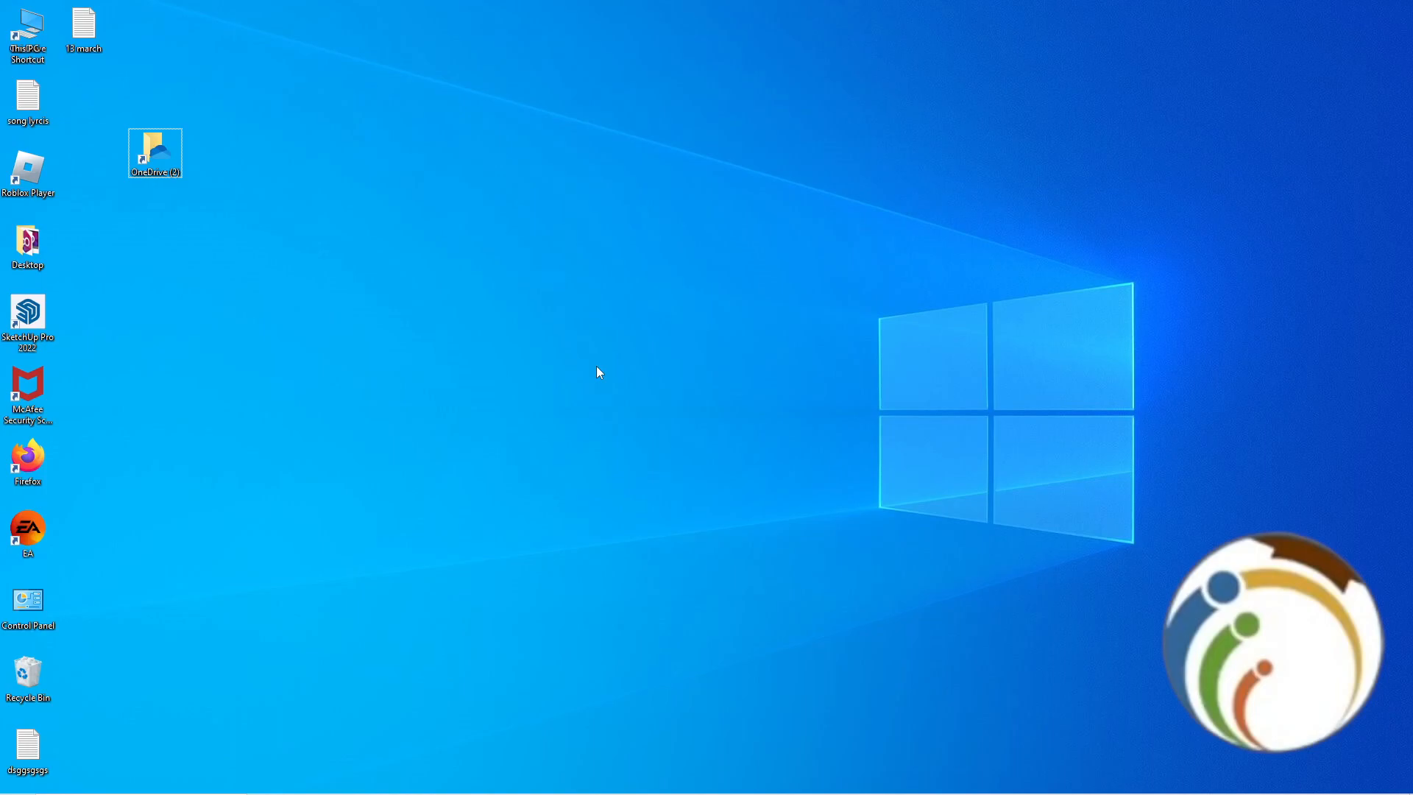
mouse_move(620, 351)
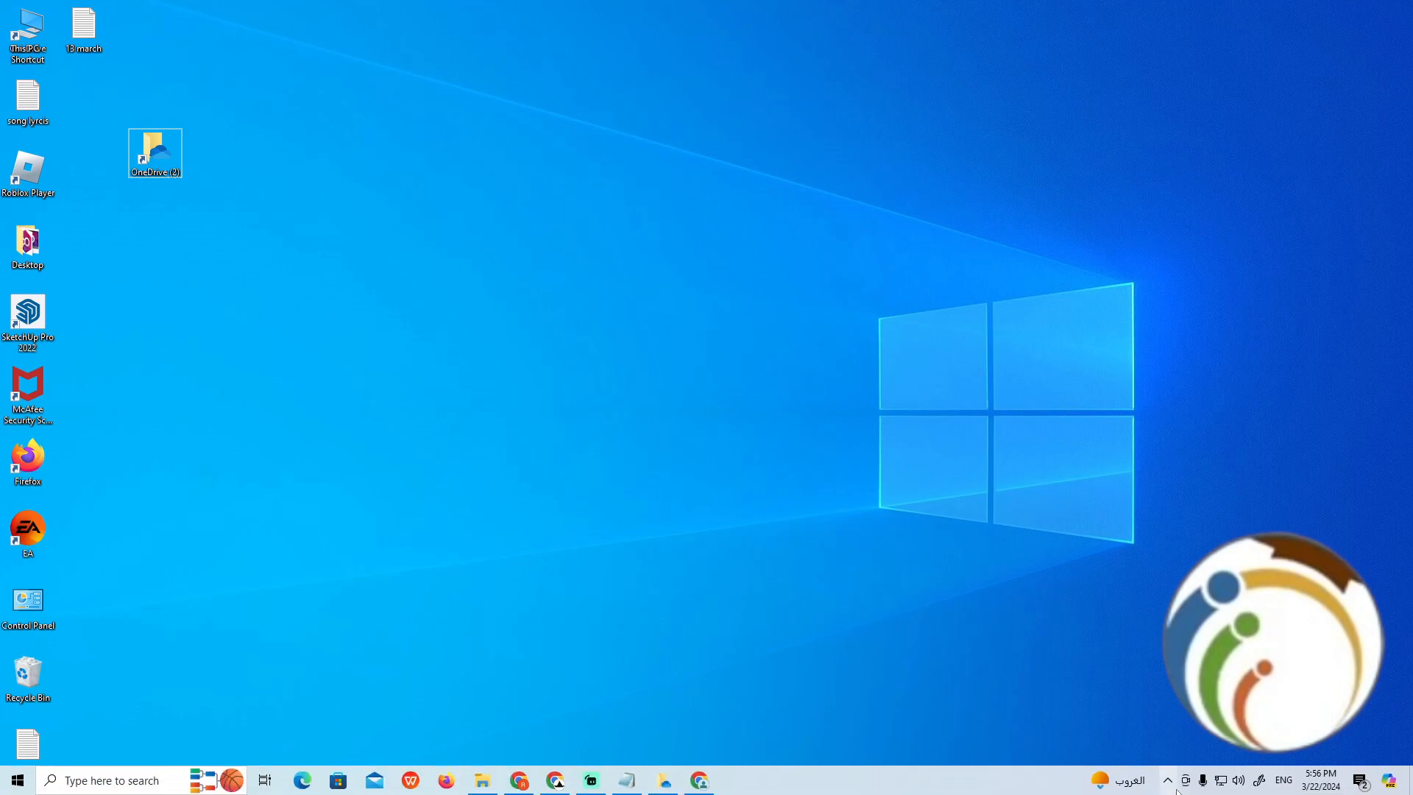
mouse_move(1167, 780)
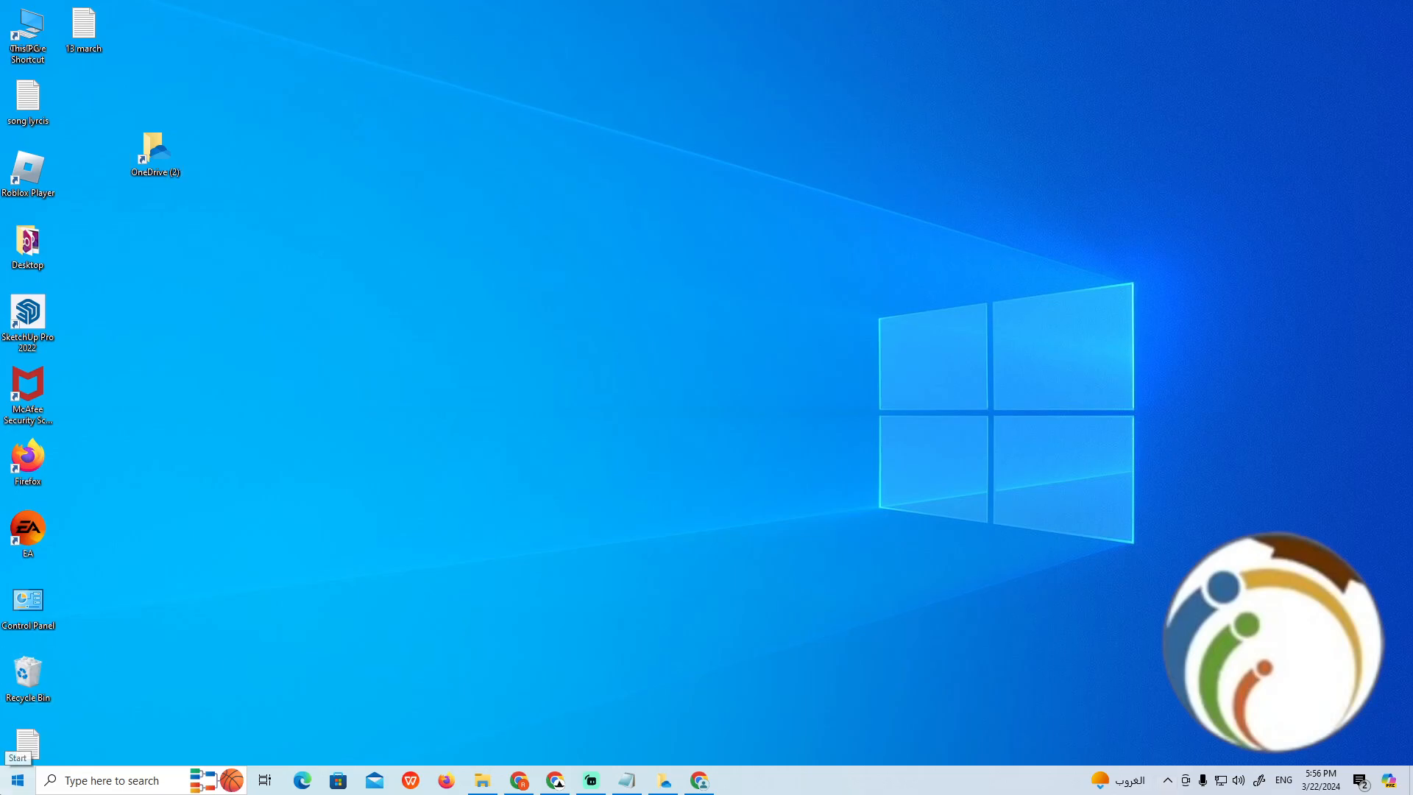
Search the Start menu for 'onedrive' to launch the OneDrive app.
click(16, 779)
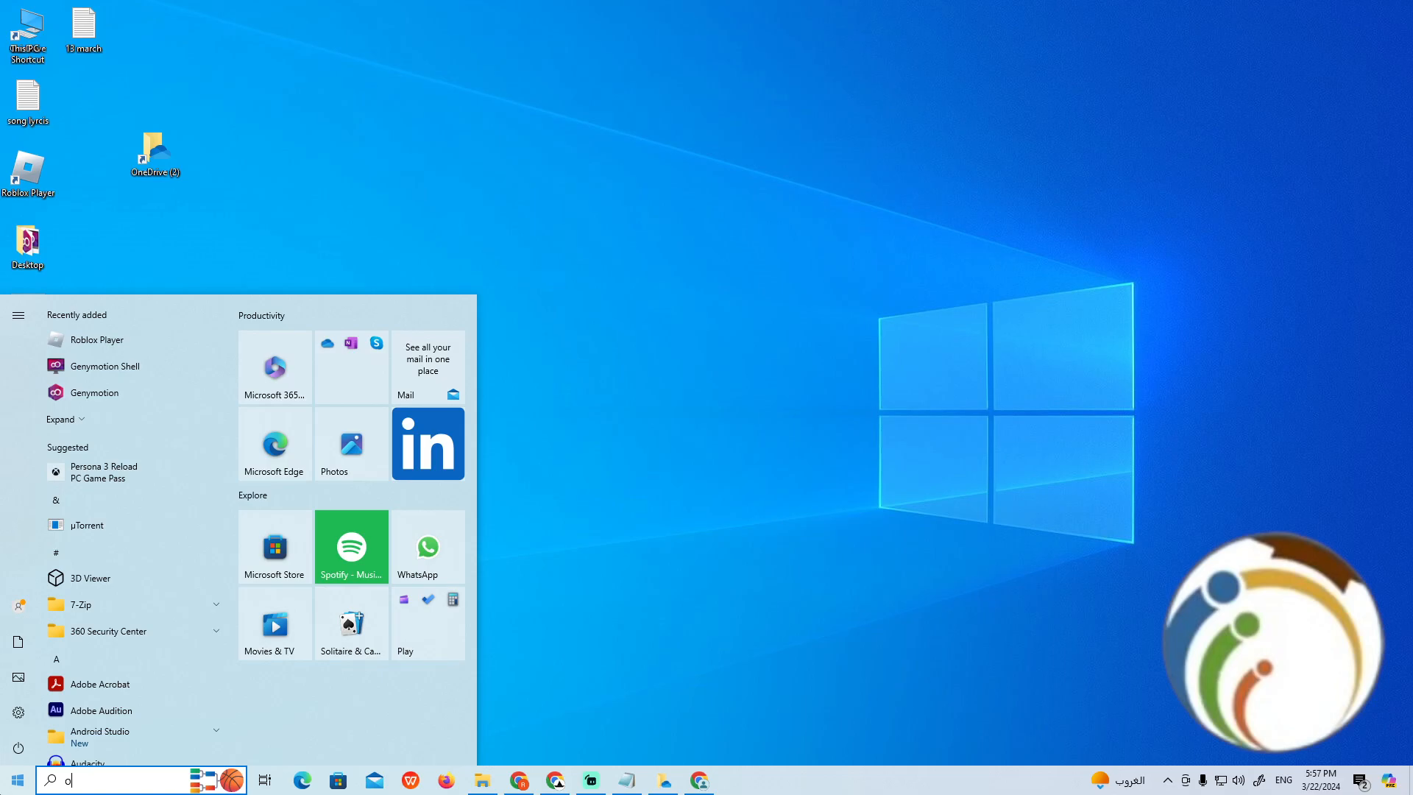
text(onedrive)
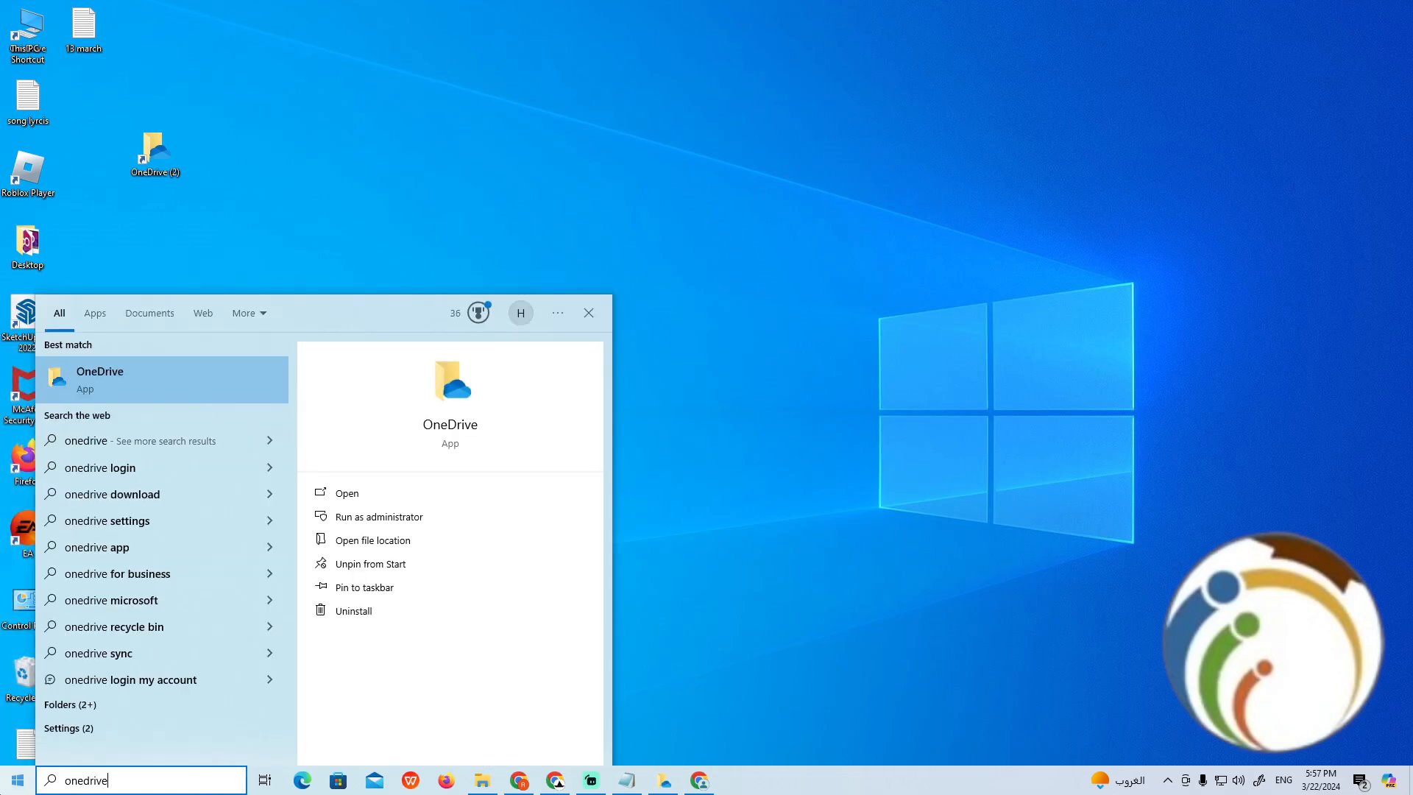
mouse_move(140, 626)
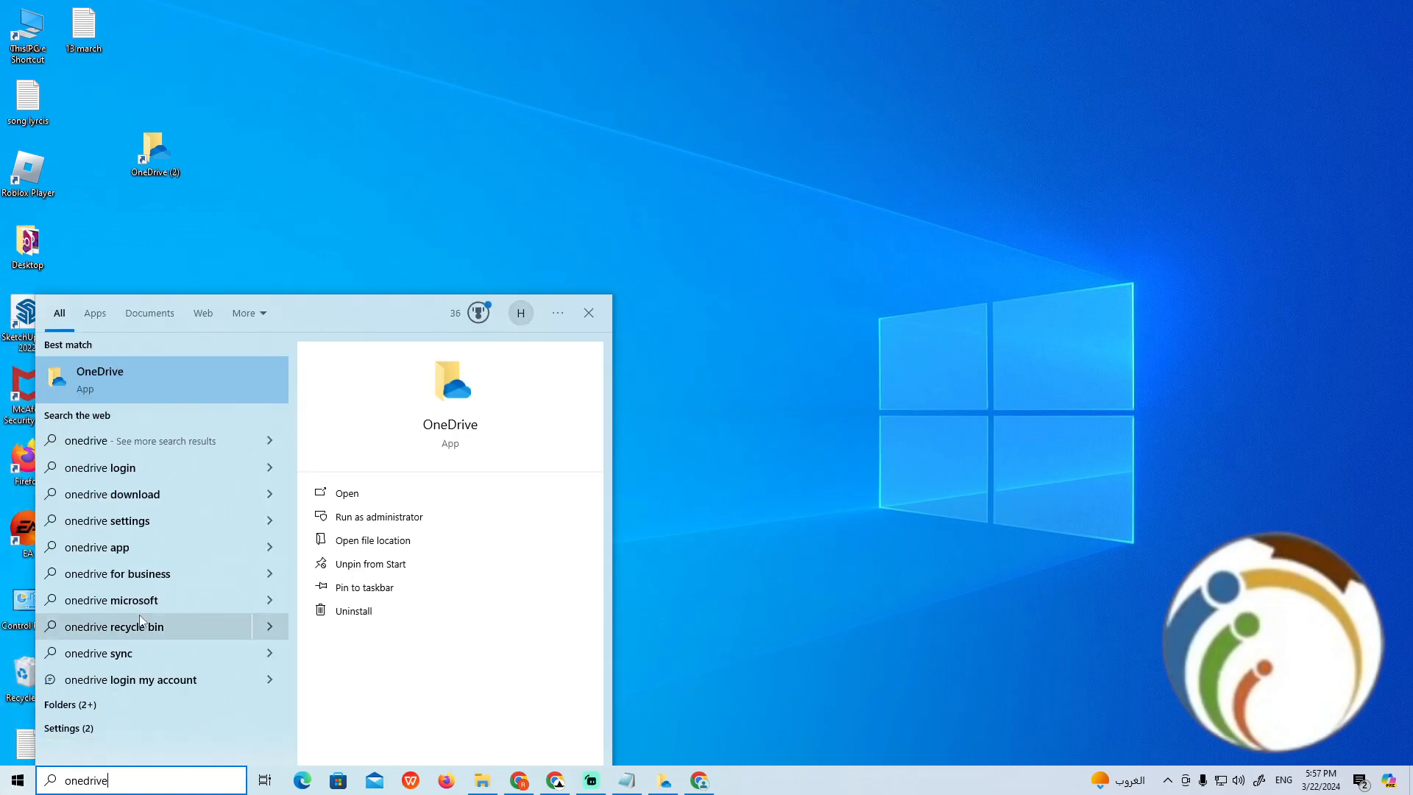
key(Escape)
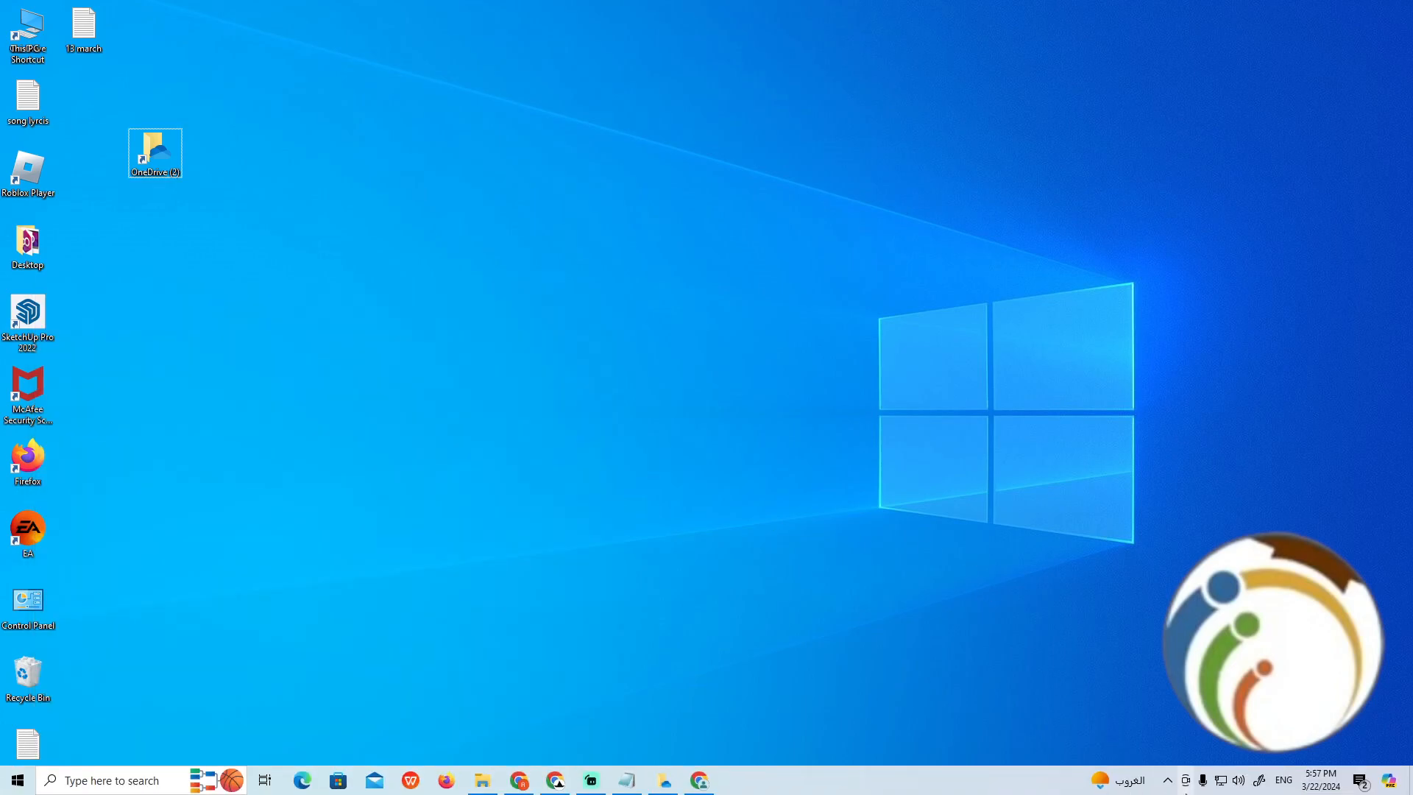
Open the OneDrive panel from the hidden tray icons.
click(1165, 779)
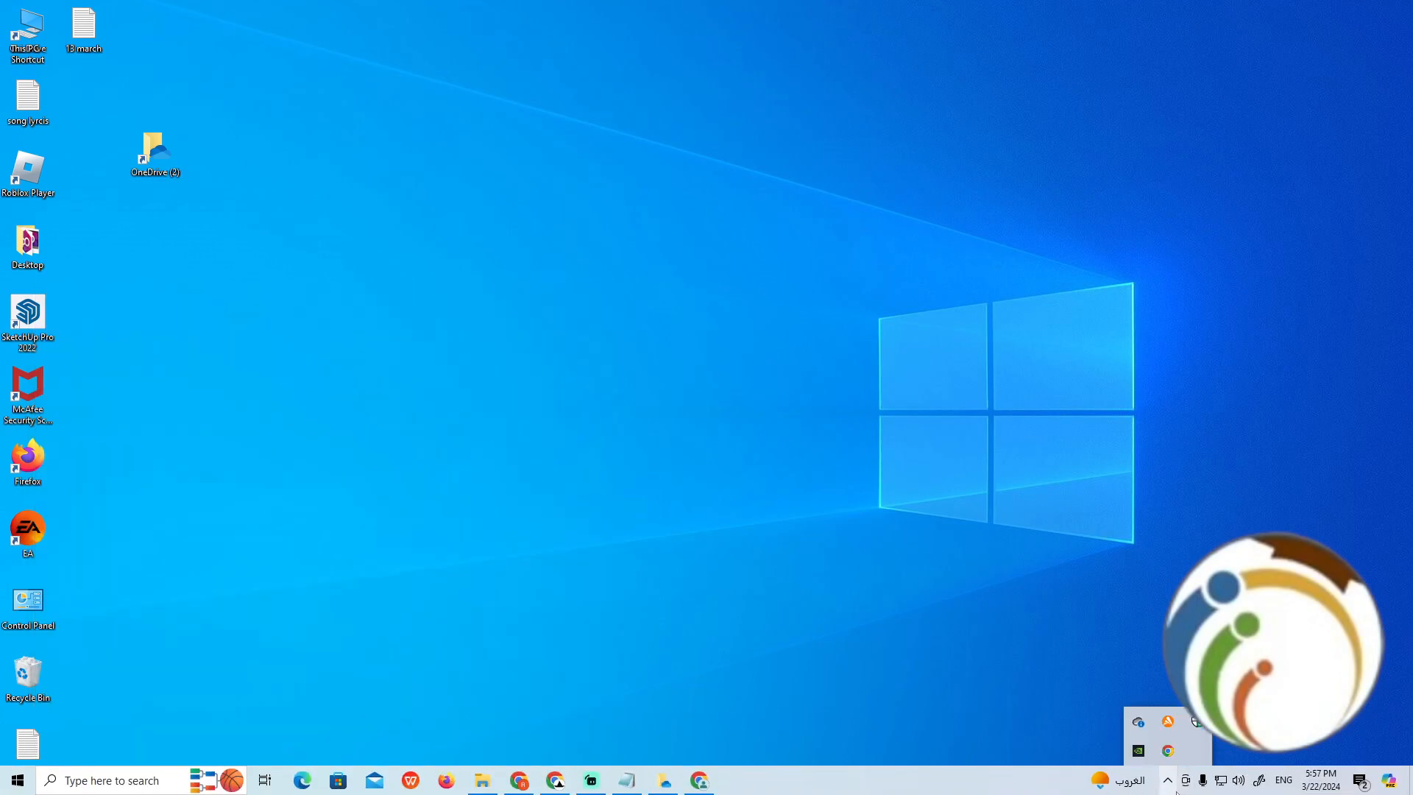
mouse_move(1138, 722)
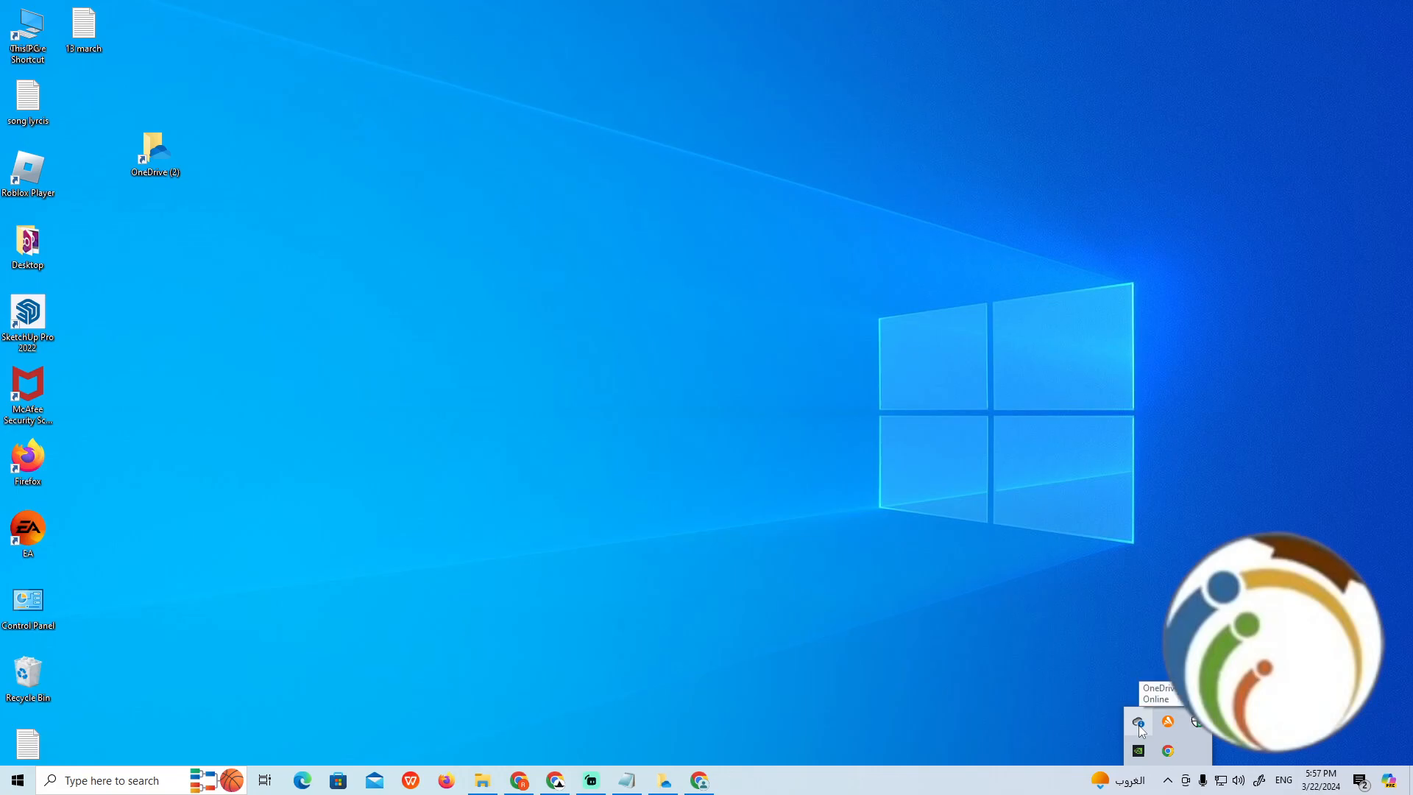
click(1138, 722)
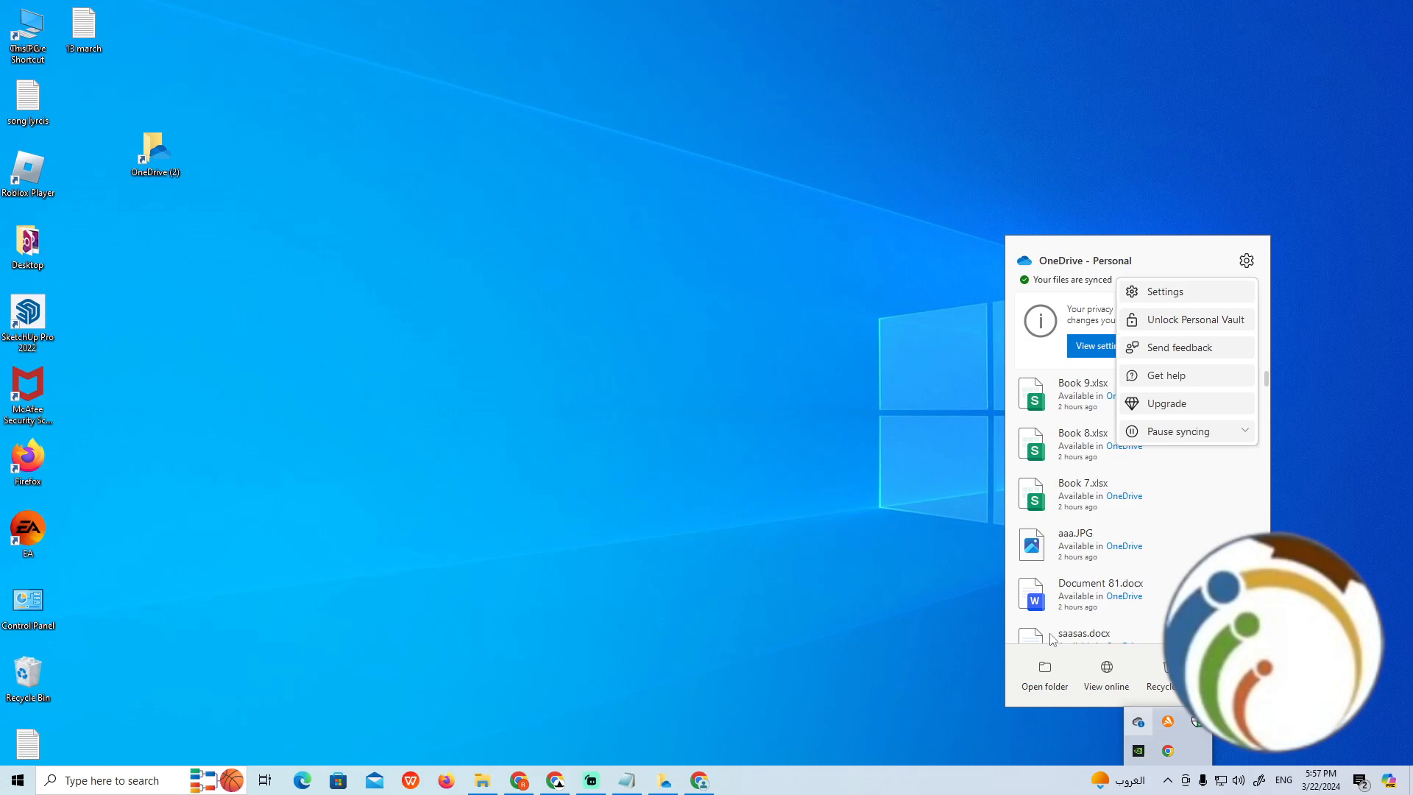
Choose Settings from the OneDrive panel's gear menu.
click(1164, 291)
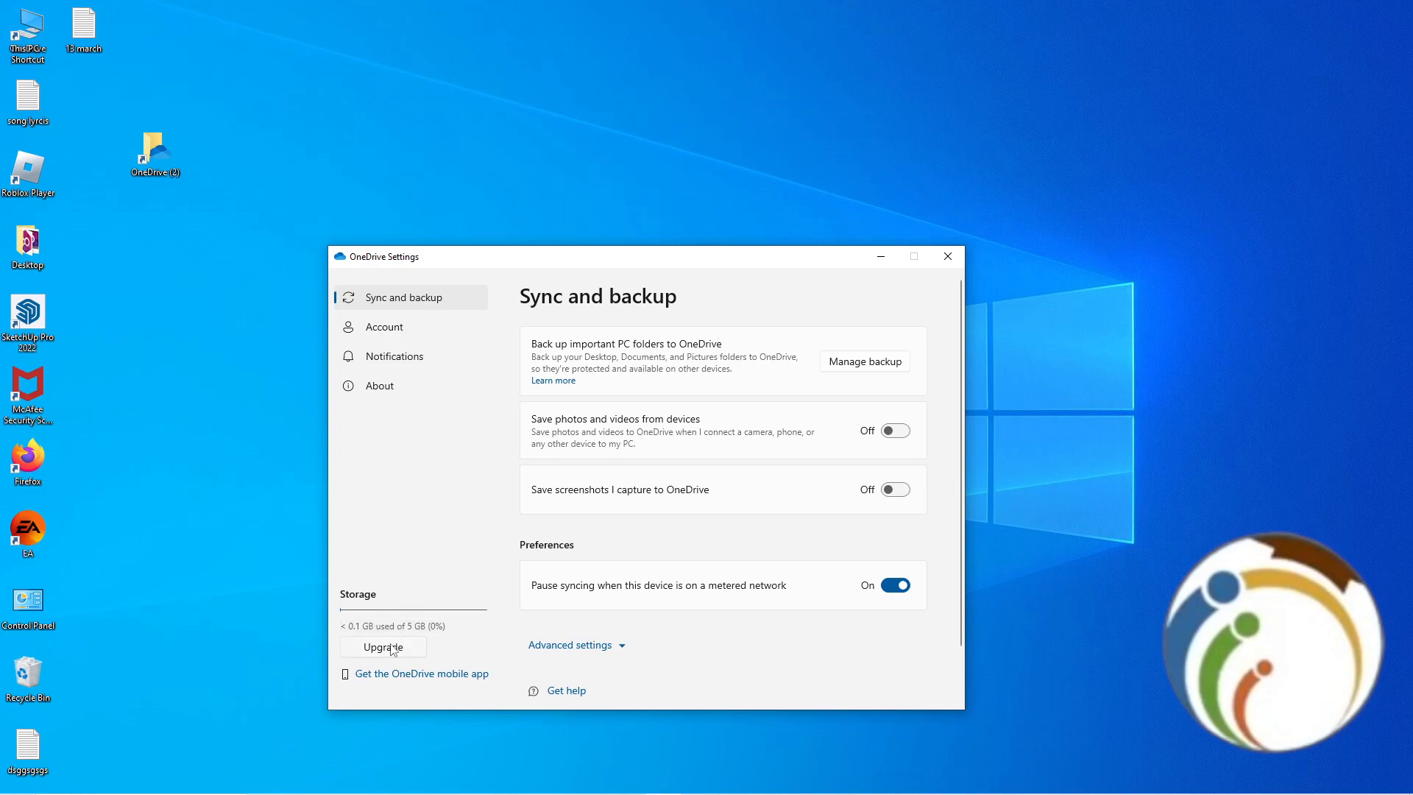
Select Upgrade under Storage and scroll through the Microsoft 365 plans.
click(381, 647)
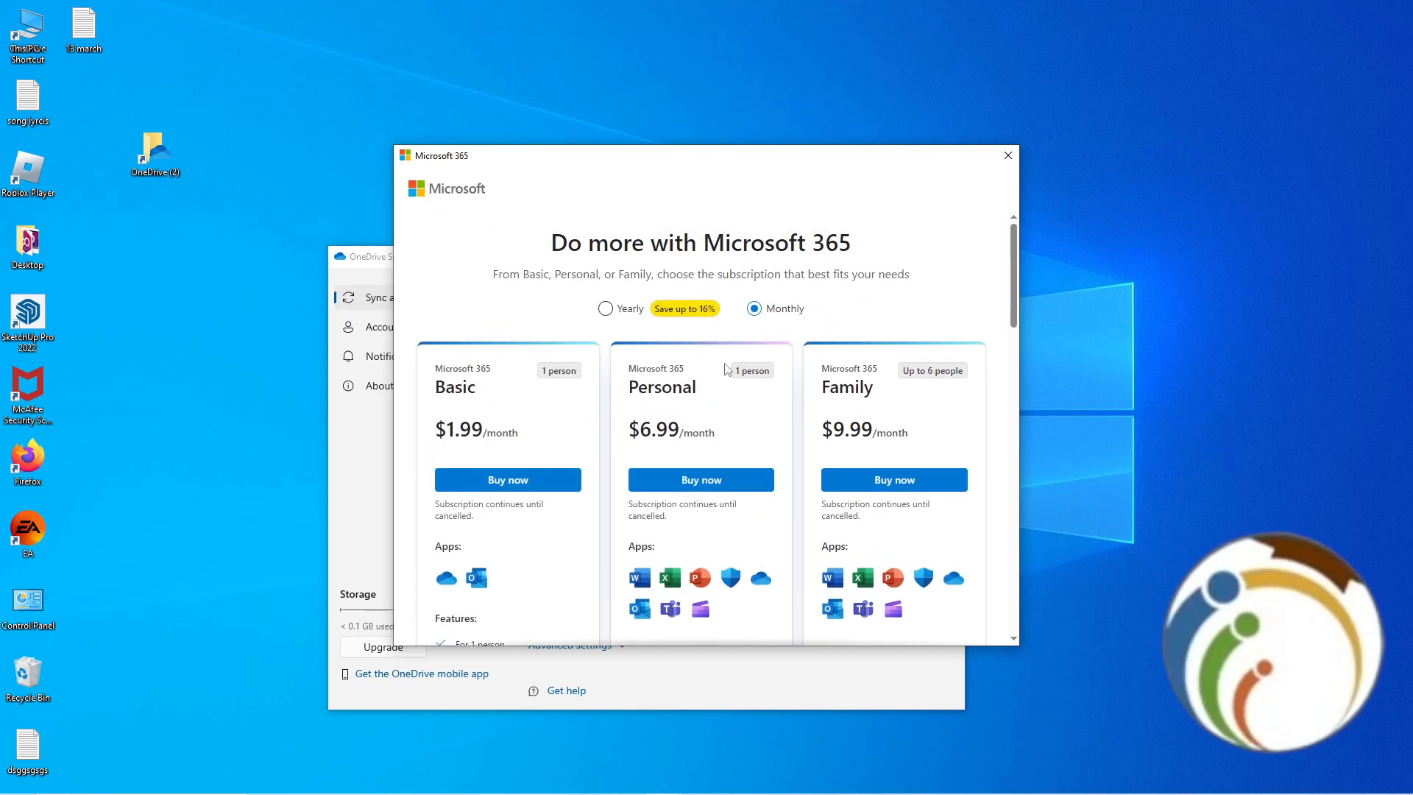
scroll(down, 3)
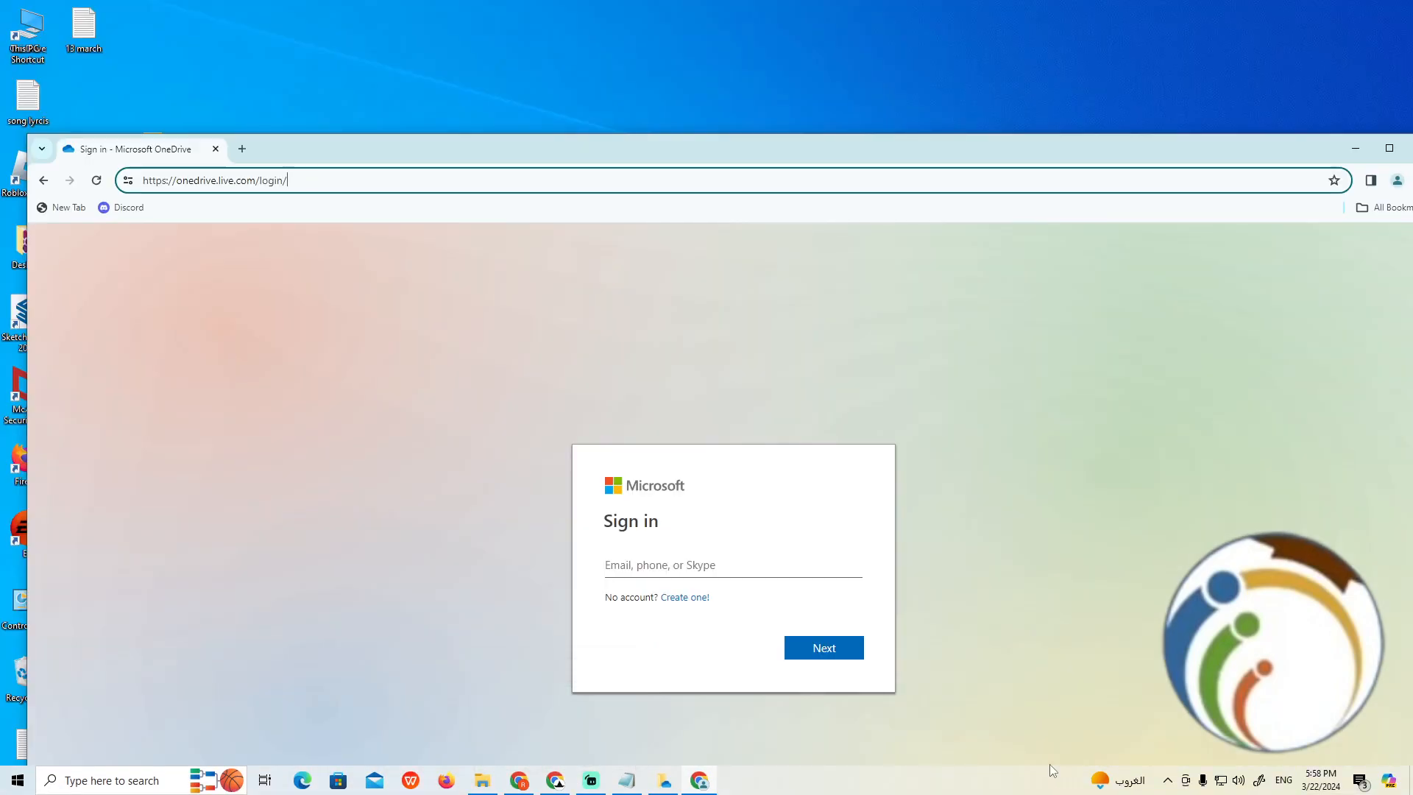
Dismiss the Chrome window showing the OneDrive sign-in page.
click(1388, 148)
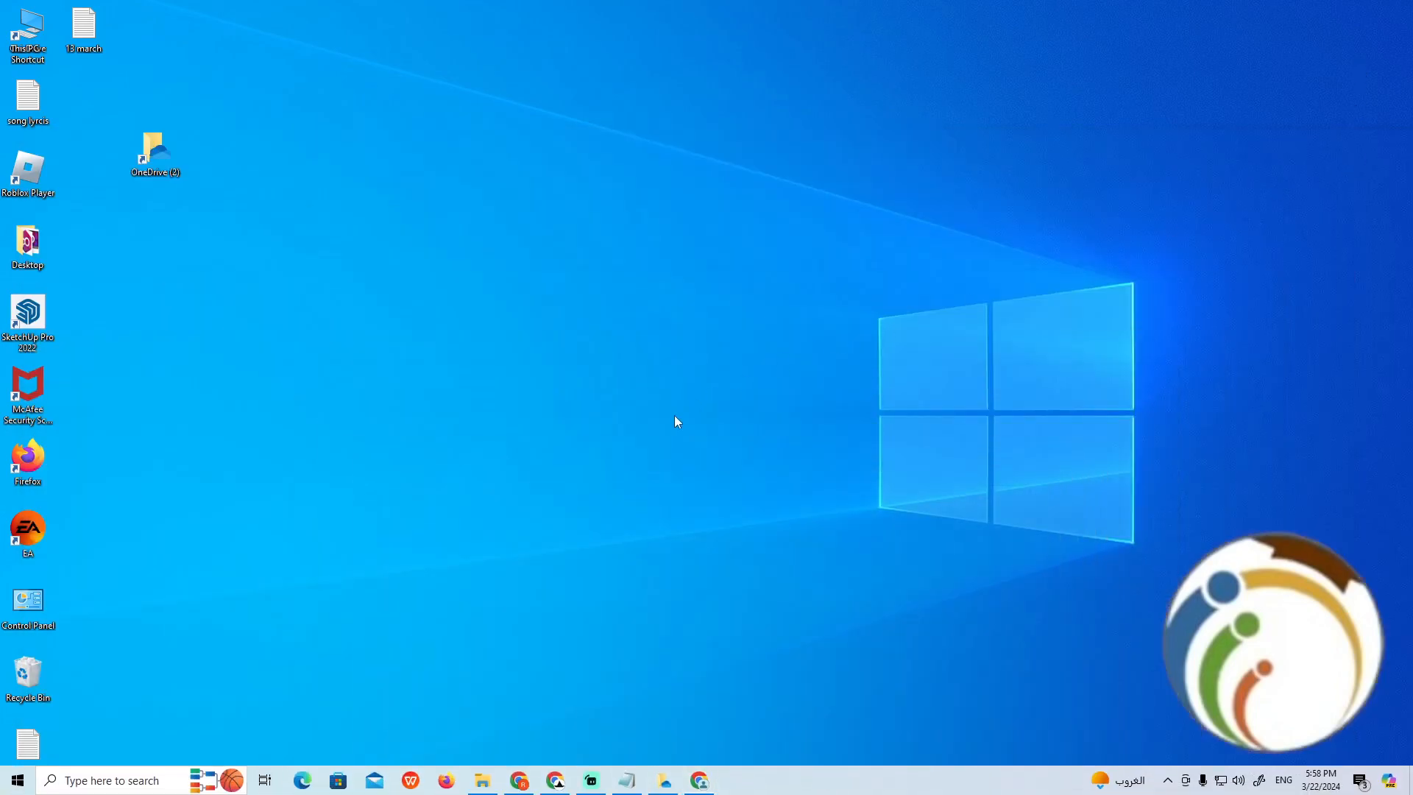